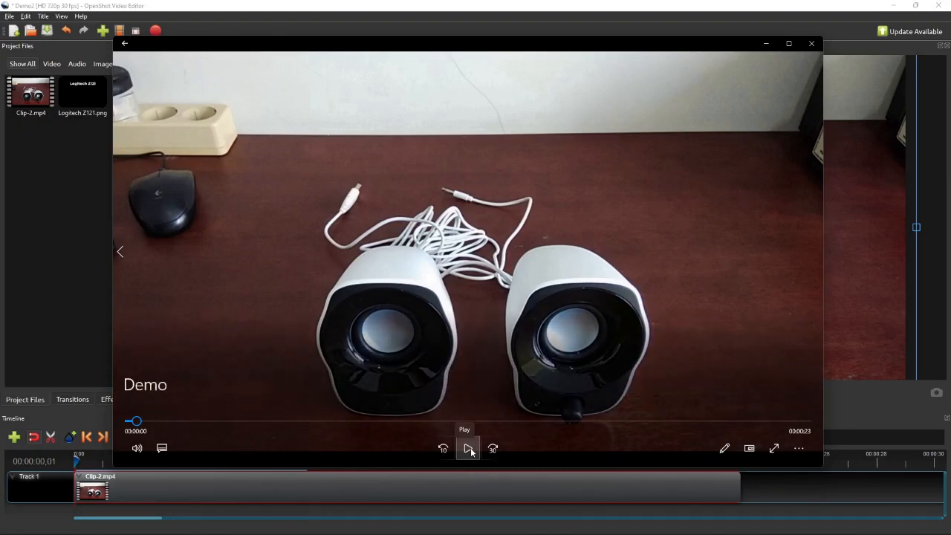
- Play the speaker demo video in Movies & TV to show the USB power cable subtitle
{"action": "left_click", "coordinate": [469, 448]}
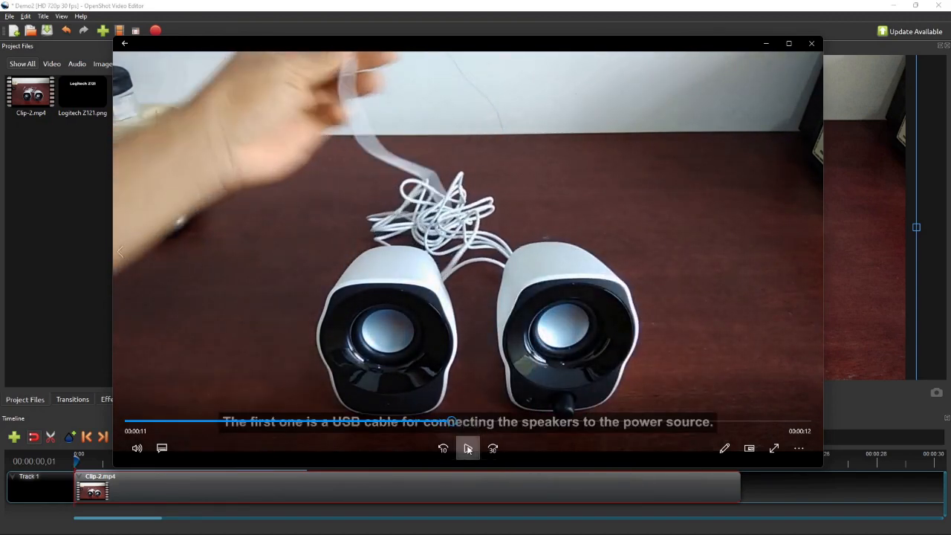
- View Logitech Z121.png in Picasa Photo Viewer, then close the preview
{"action": "double_click", "coordinate": [82, 92]}
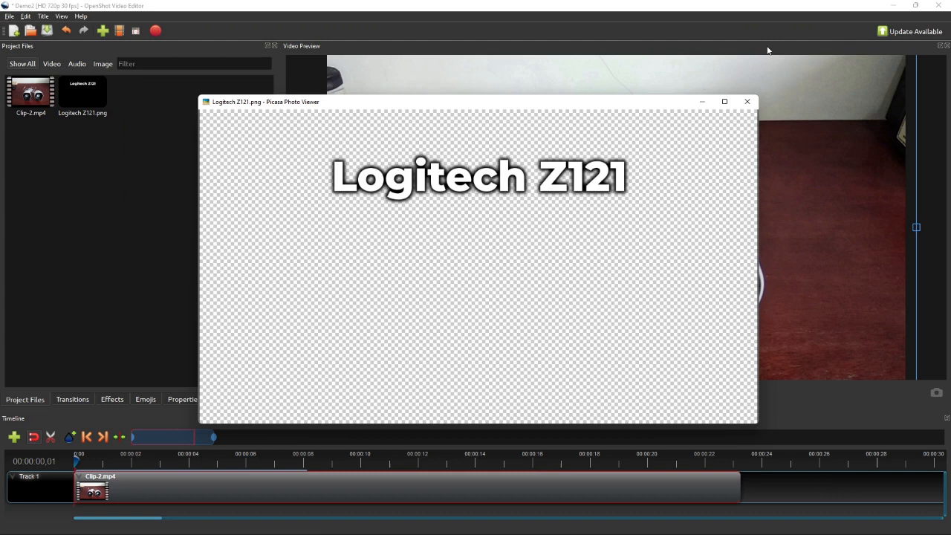
{"action": "mouse_move", "coordinate": [318, 235]}
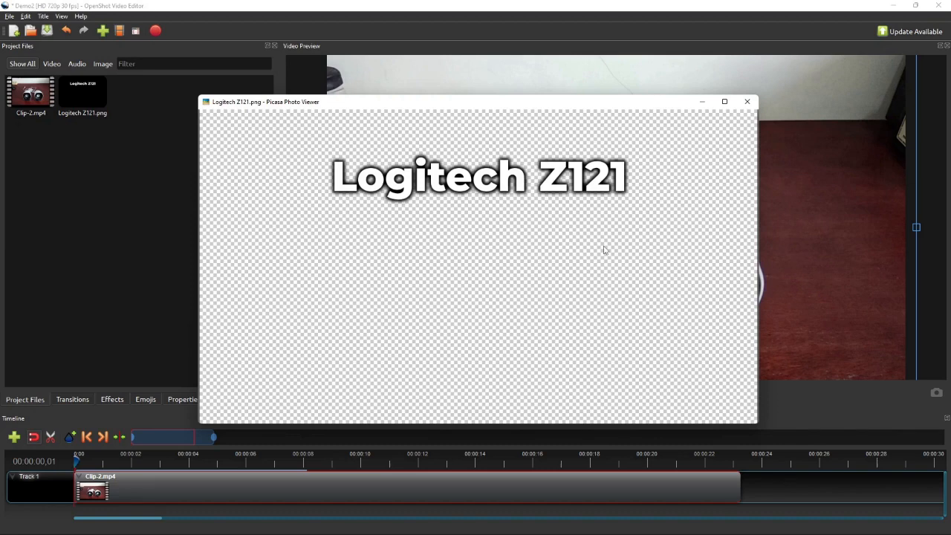
{"action": "left_click", "coordinate": [748, 101]}
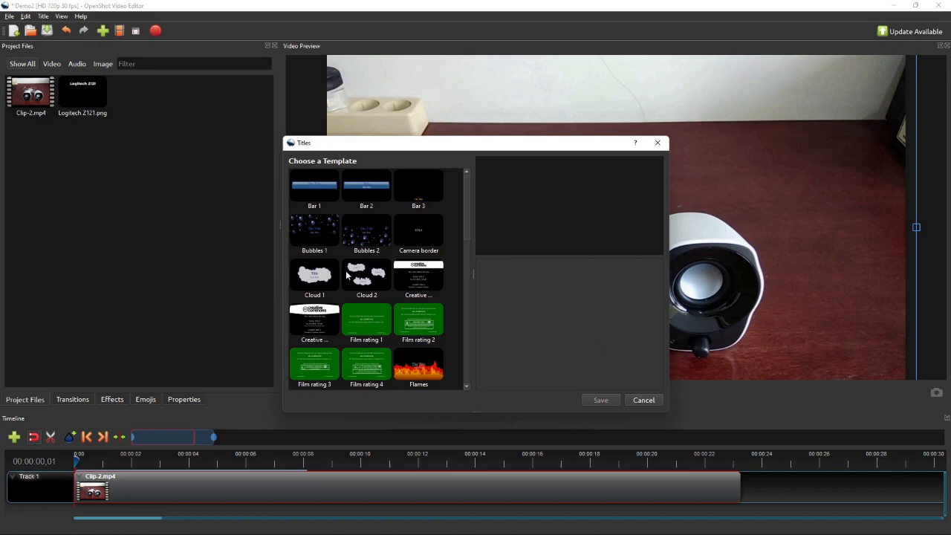
{"action": "mouse_move", "coordinate": [719, 396]}
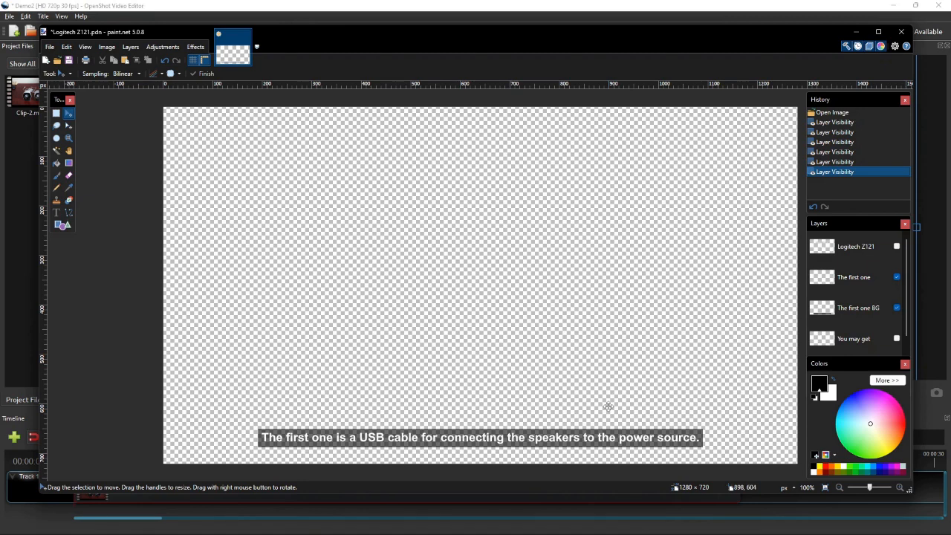
{"action": "mouse_move", "coordinate": [625, 399]}
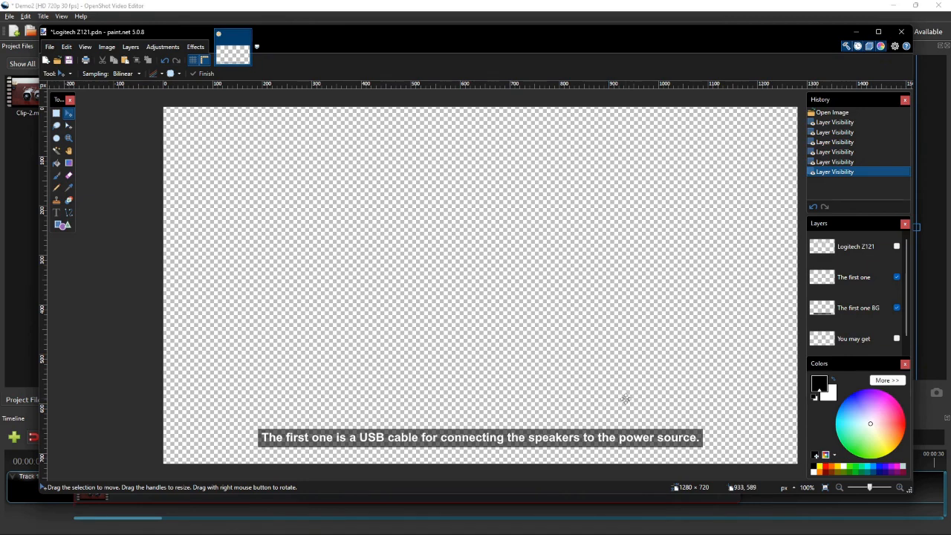
{"action": "mouse_move", "coordinate": [303, 412]}
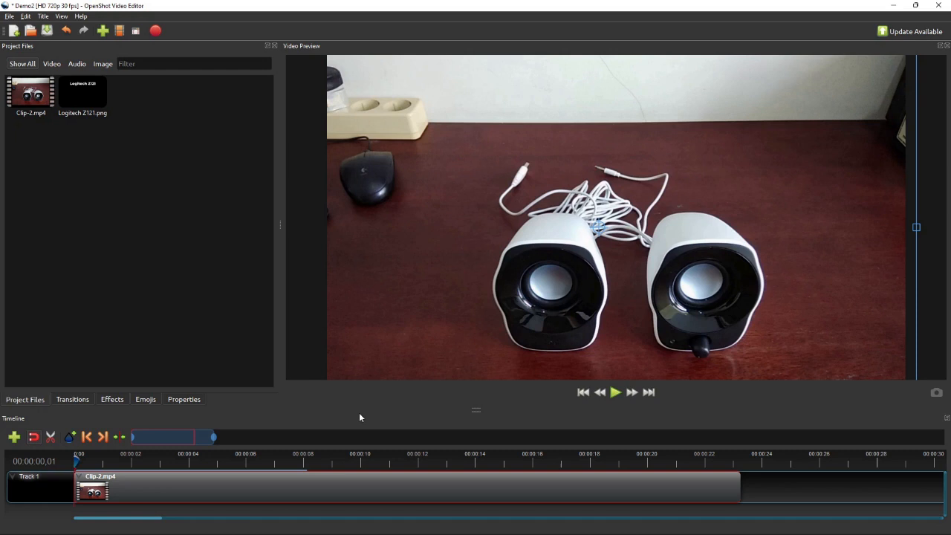
{"action": "mouse_move", "coordinate": [259, 497]}
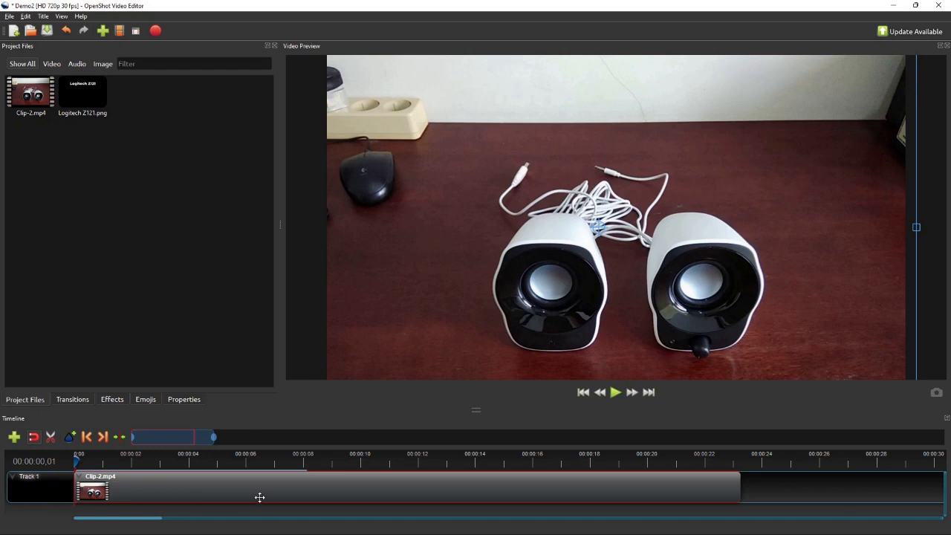
{"action": "mouse_move", "coordinate": [225, 488]}
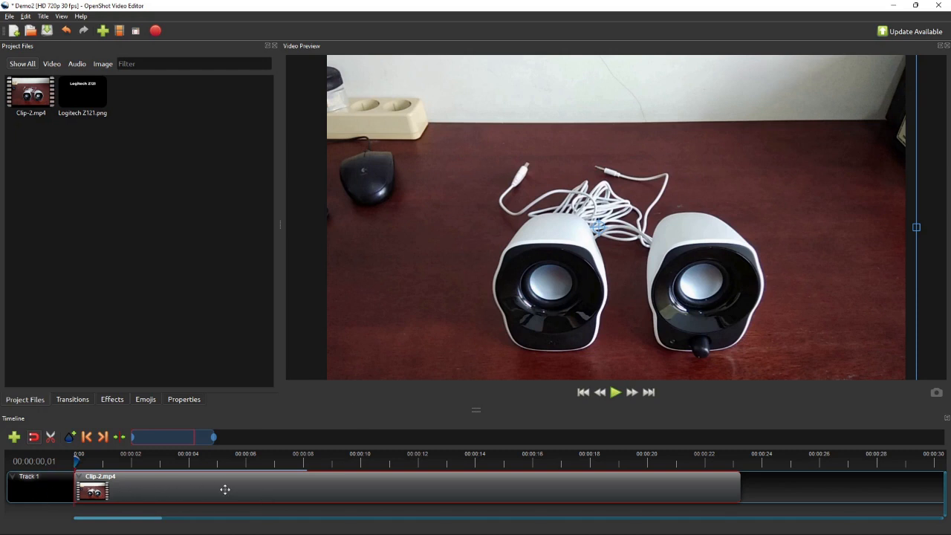
{"action": "double_click", "coordinate": [82, 93]}
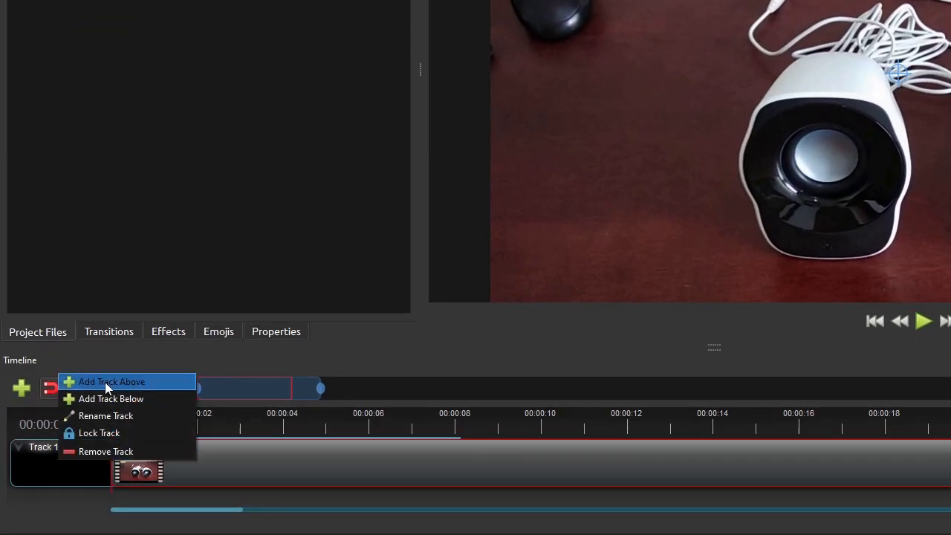
- Add Track 2 above Track 1 with the Logitech Z121 title clip near 0:00
{"action": "left_click", "coordinate": [112, 381]}
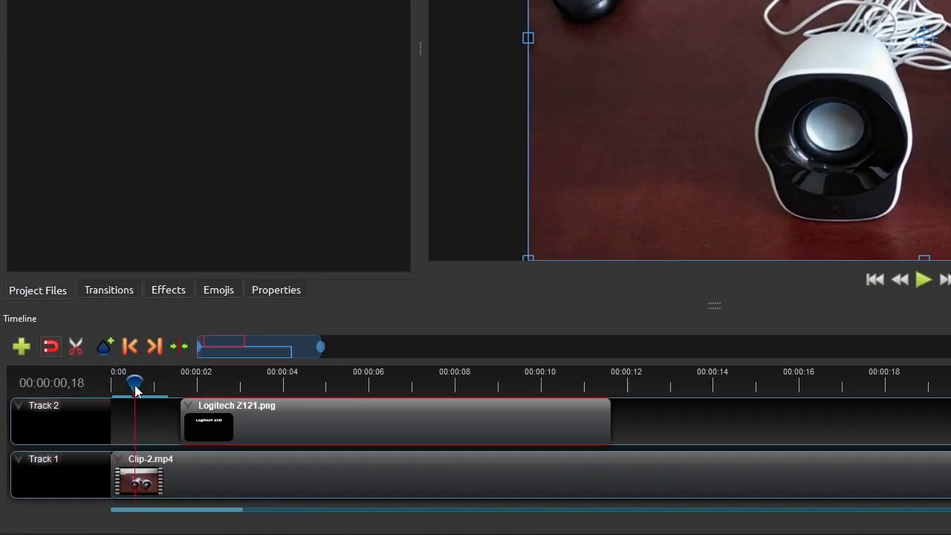
{"action": "left_click_drag", "start_coordinate": [135, 383], "coordinate": [130, 383]}
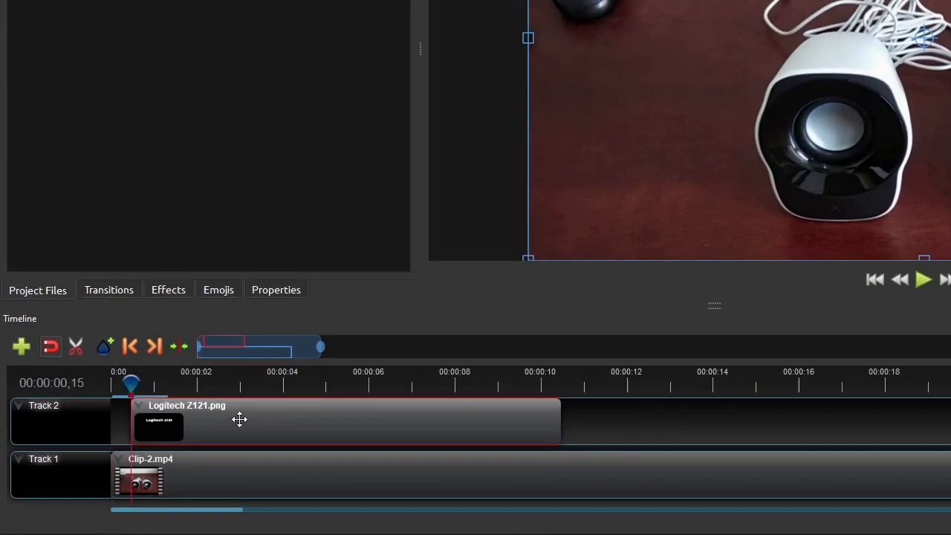
{"action": "left_click", "coordinate": [282, 383]}
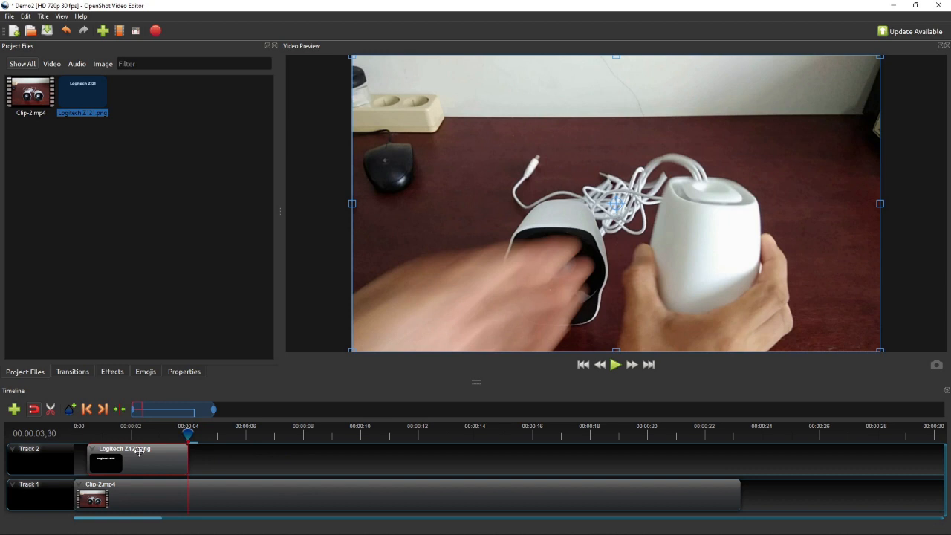
- Apply the Crop effect from the Effects list to the Logitech Z121 title clip
{"action": "left_click", "coordinate": [112, 372]}
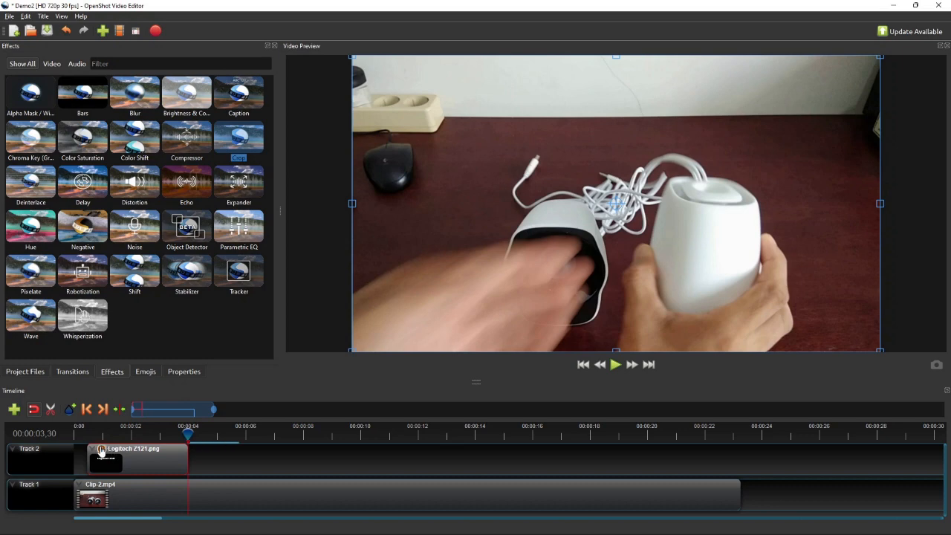
{"action": "left_click", "coordinate": [184, 371]}
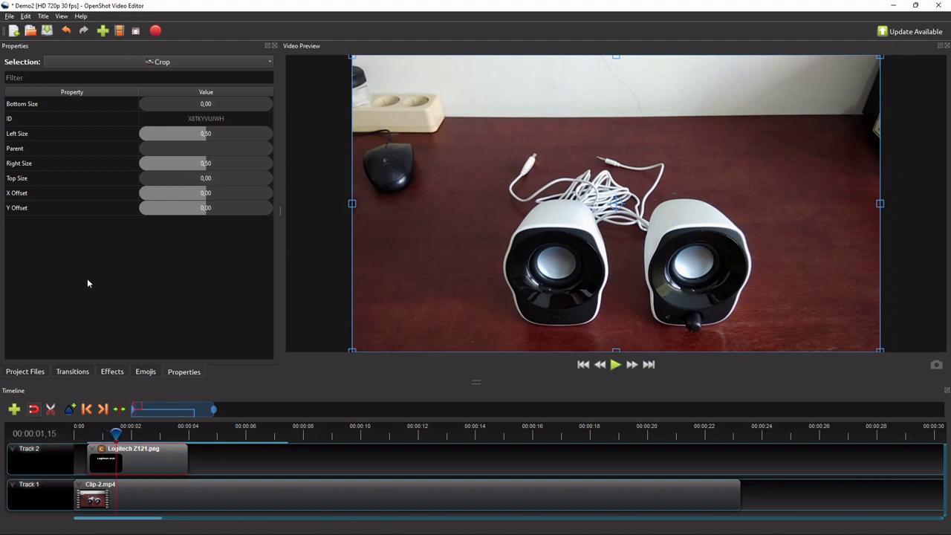
- Keyframe crop Left/Right Size 0.50, 0.20, 0.50, easing Right out and Left linear
{"action": "left_click", "coordinate": [210, 134]}
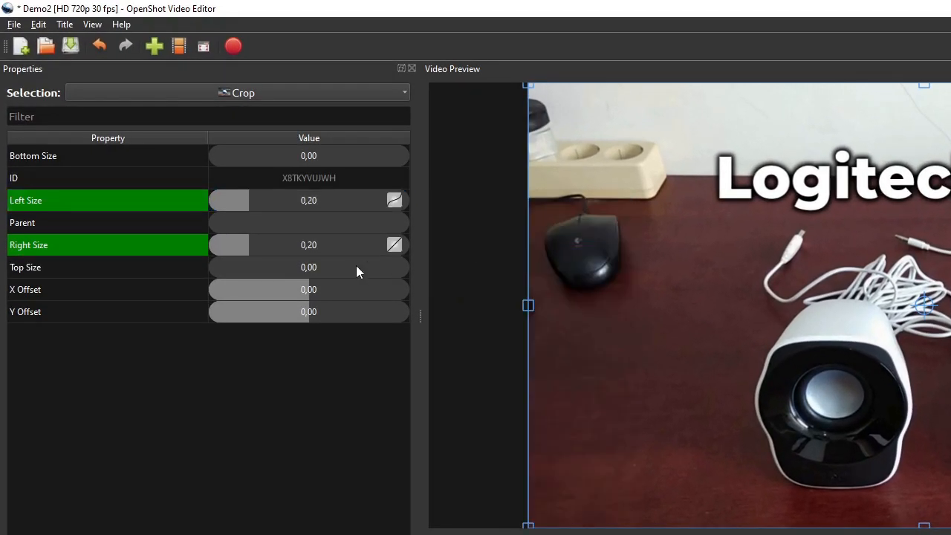
{"action": "right_click", "coordinate": [108, 245]}
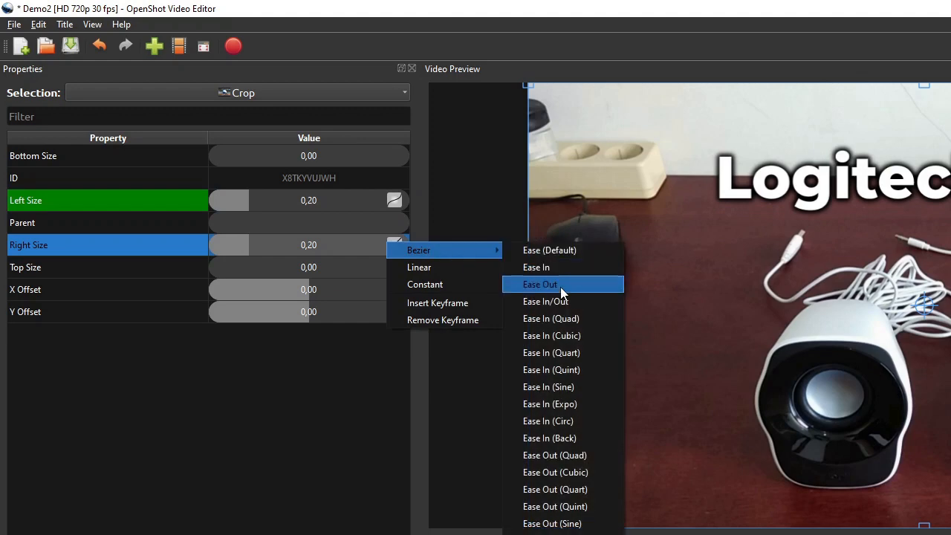
{"action": "left_click", "coordinate": [541, 284]}
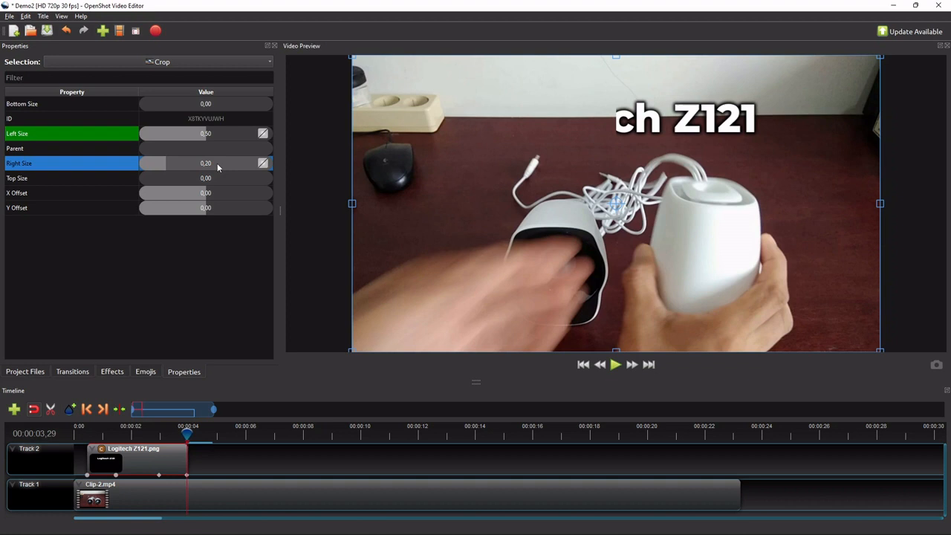
{"action": "right_click", "coordinate": [206, 162]}
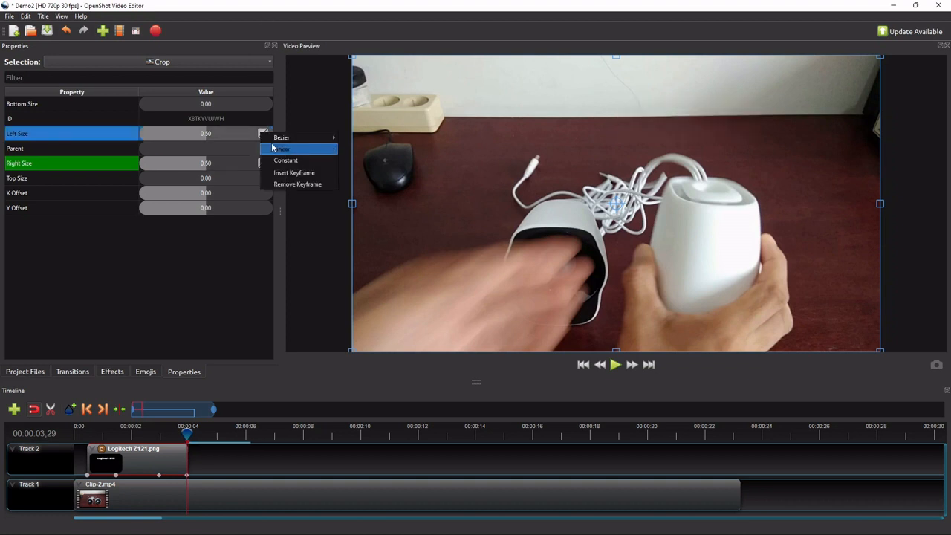
{"action": "left_click", "coordinate": [282, 149]}
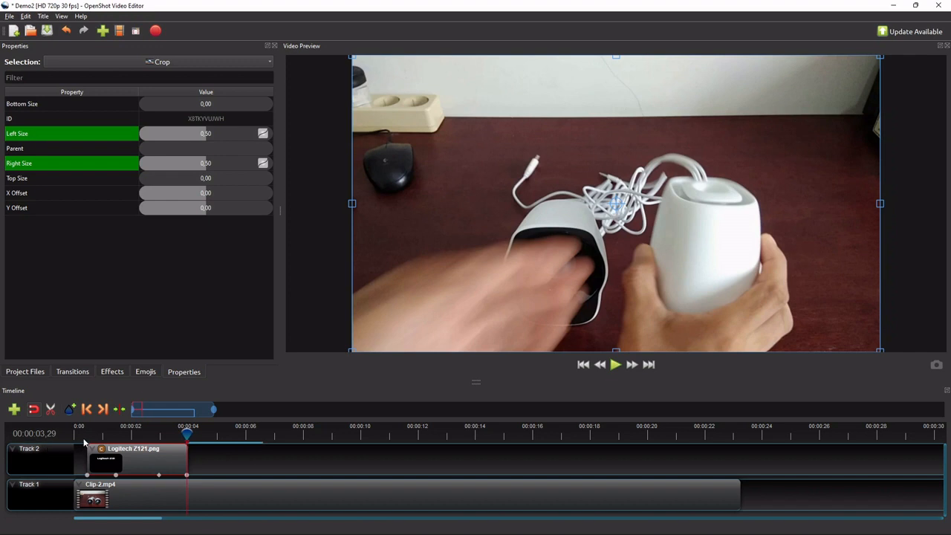
{"action": "left_click", "coordinate": [615, 364]}
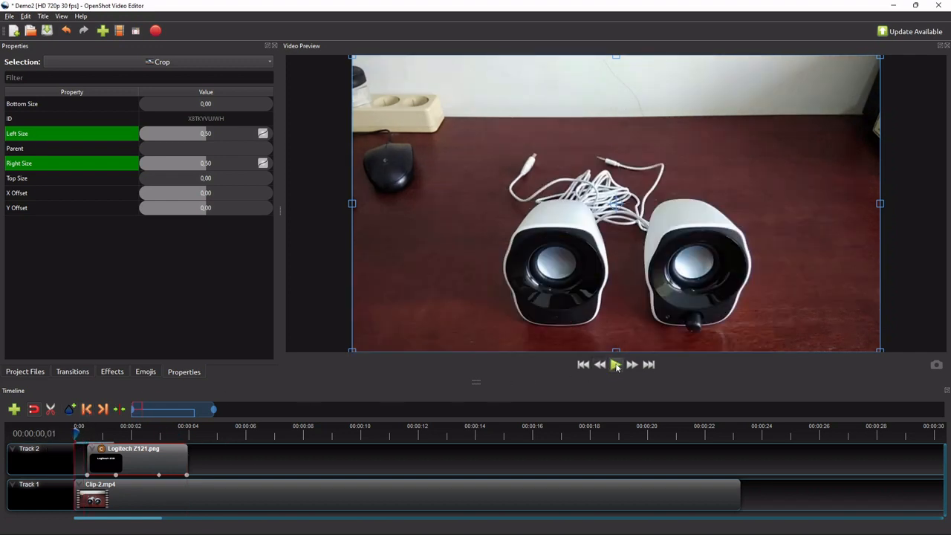
{"action": "left_click", "coordinate": [616, 364]}
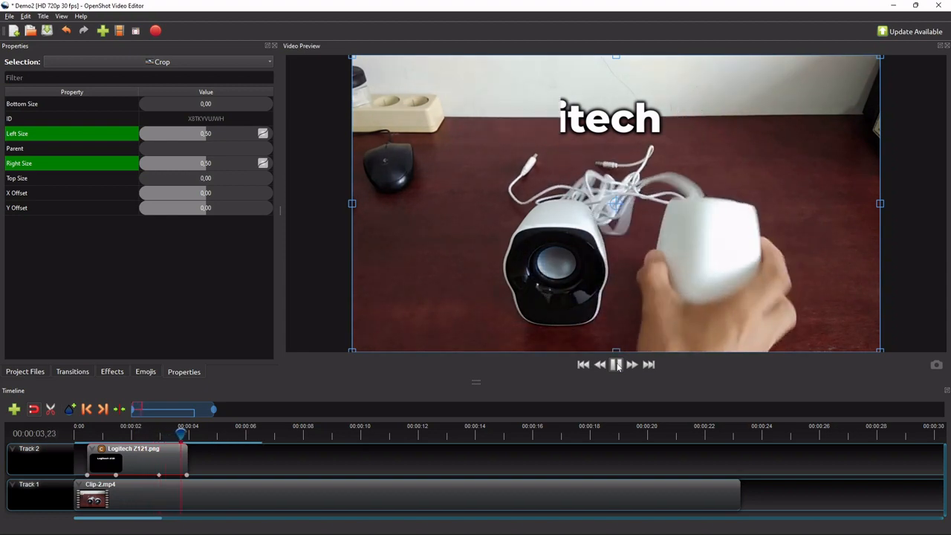
{"action": "left_click", "coordinate": [616, 364]}
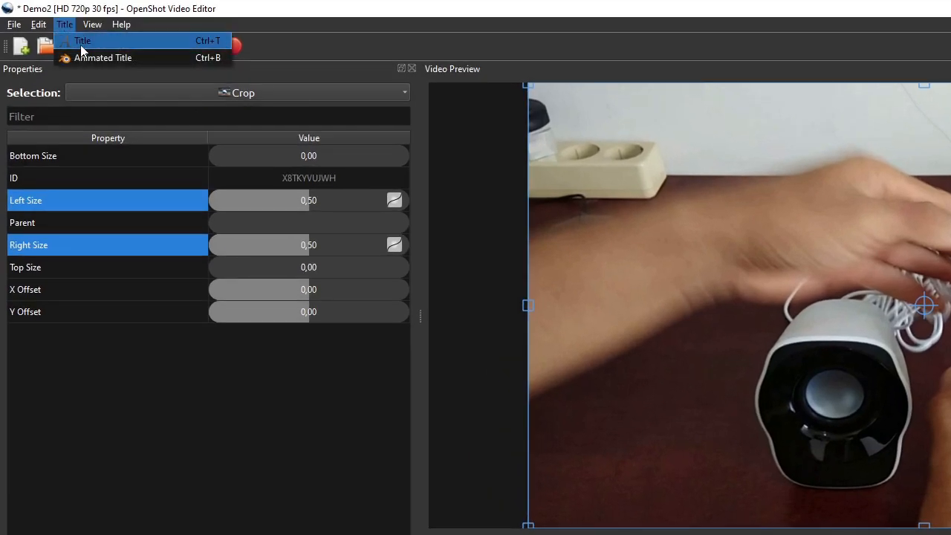
- Start a new title using the single-line Gold bottom template
{"action": "left_click", "coordinate": [81, 40]}
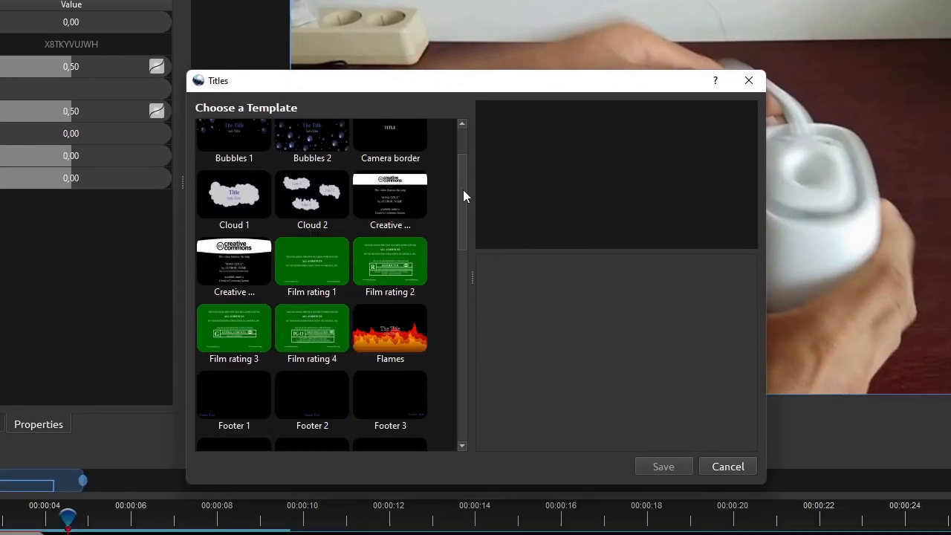
{"action": "left_click", "coordinate": [390, 253]}
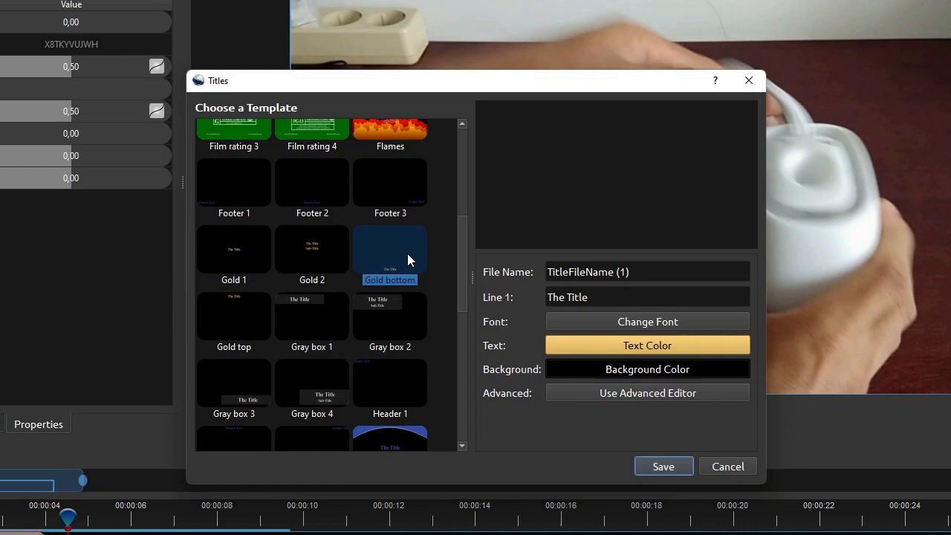
{"action": "left_click", "coordinate": [311, 249]}
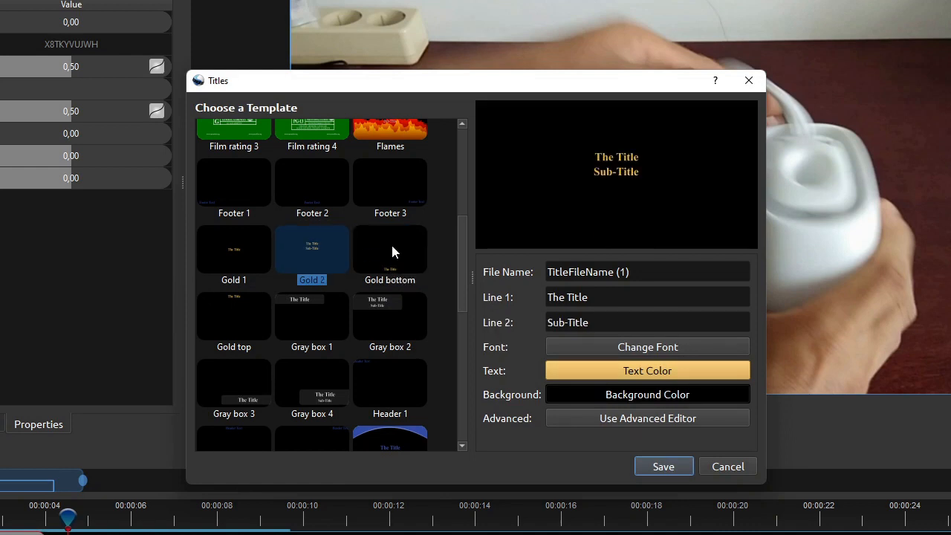
{"action": "left_click", "coordinate": [390, 249]}
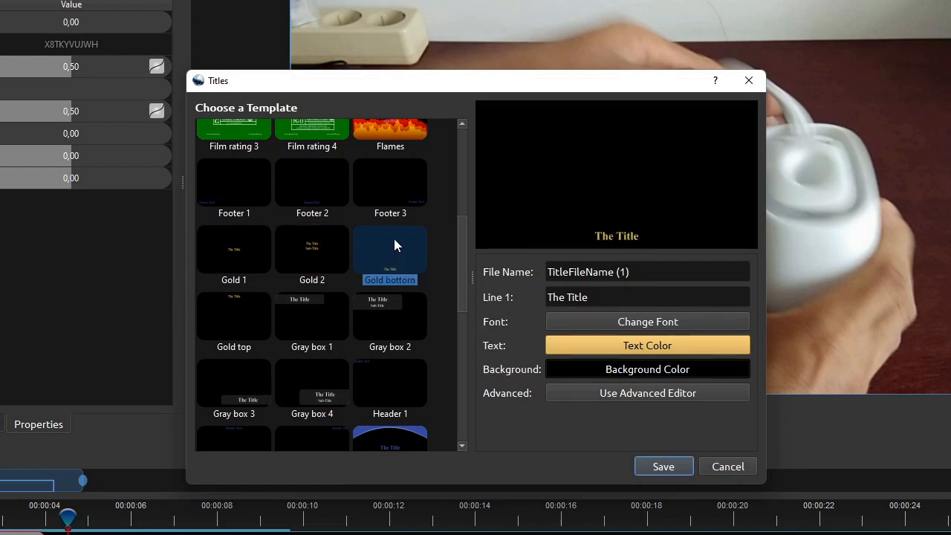
{"action": "mouse_move", "coordinate": [390, 249]}
{"action": "type", "text": "S"}
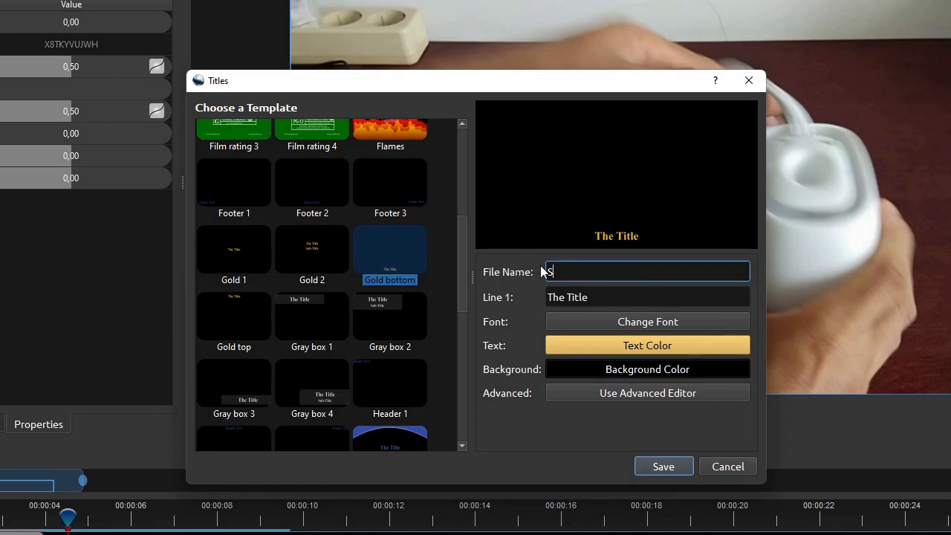
- Name the title Sub1, choose its font and set the text colour to white
{"action": "type", "text": "ub1"}
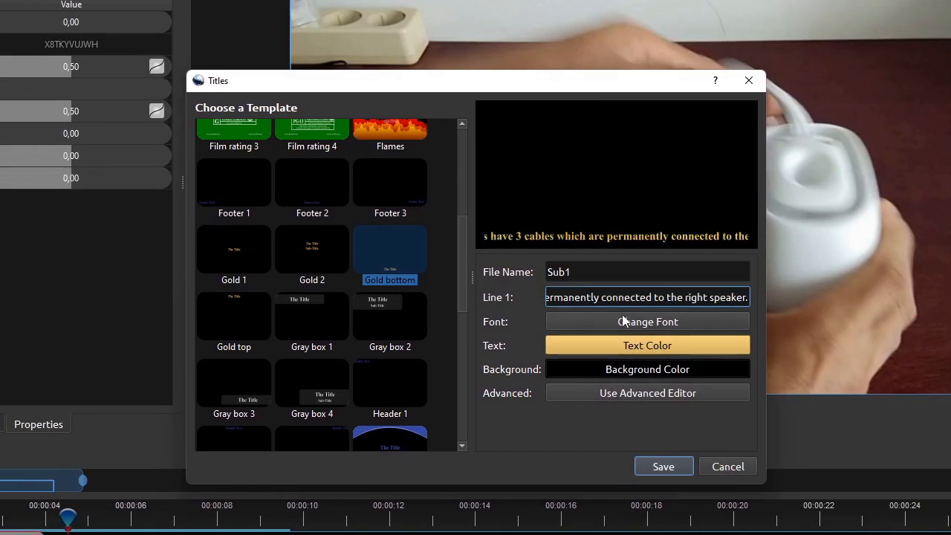
{"action": "left_click", "coordinate": [647, 321]}
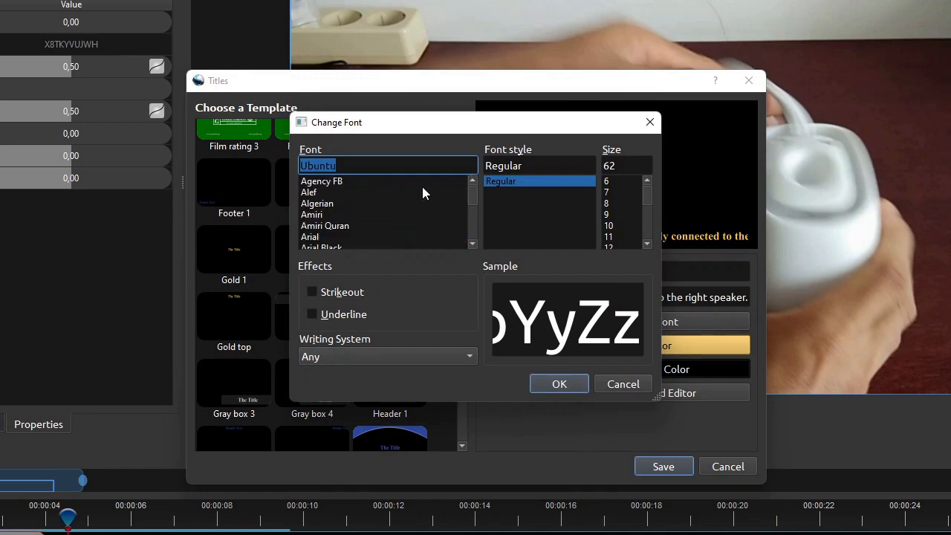
{"action": "left_click", "coordinate": [311, 236]}
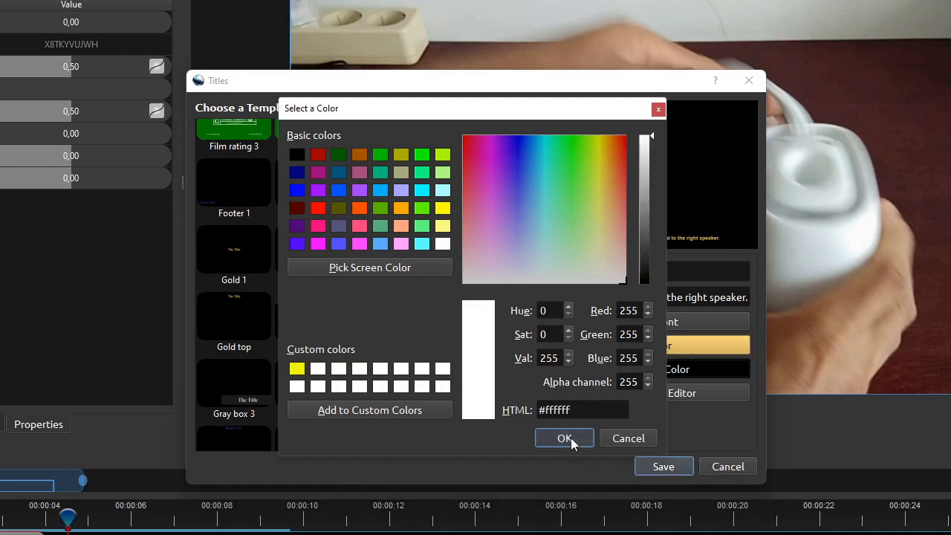
{"action": "left_click", "coordinate": [564, 438]}
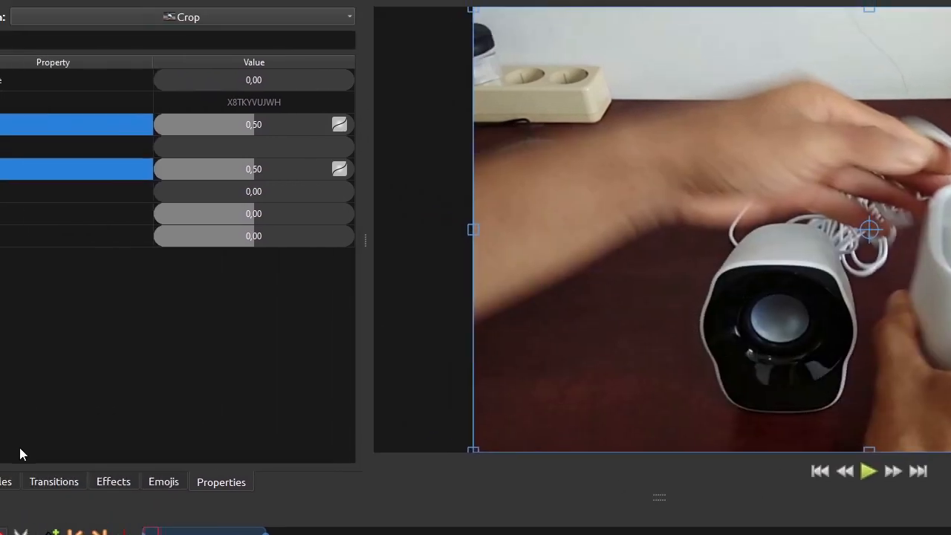
- Inspect Sub1.svg's File Properties in Project Files and close them without changes
{"action": "left_click", "coordinate": [5, 482]}
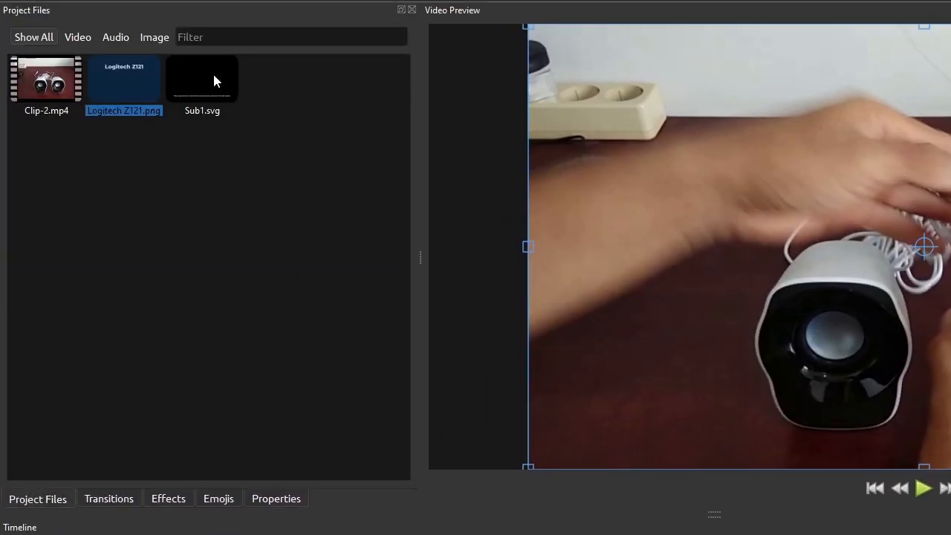
{"action": "left_click", "coordinate": [202, 78]}
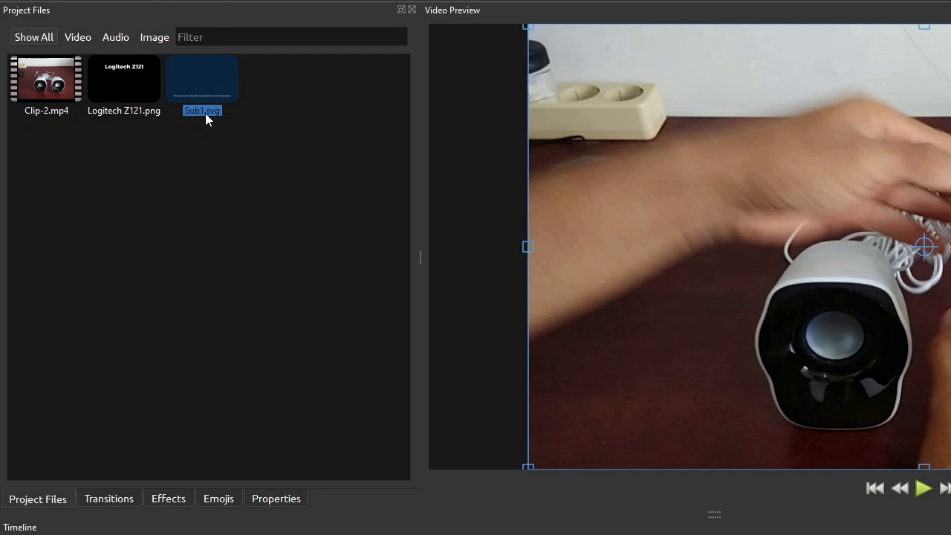
{"action": "right_click", "coordinate": [202, 78]}
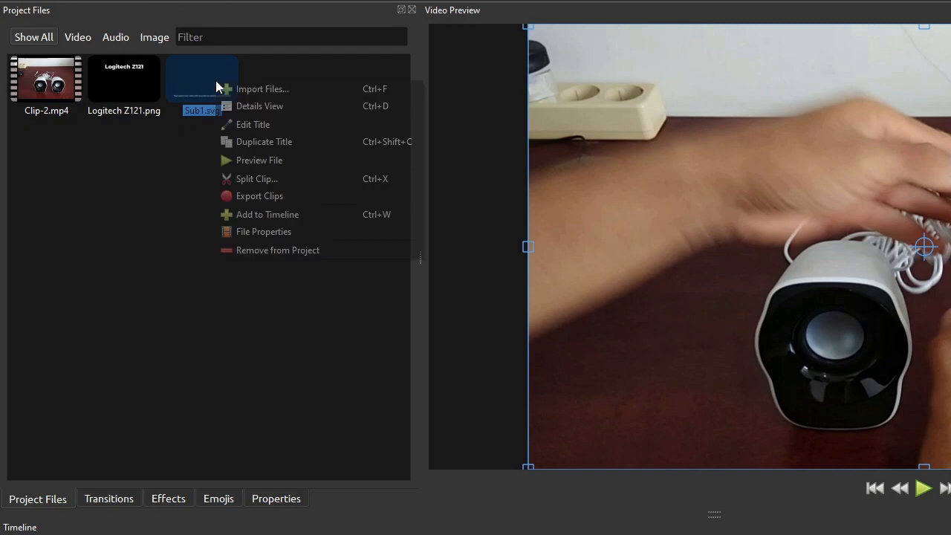
{"action": "left_click", "coordinate": [263, 231]}
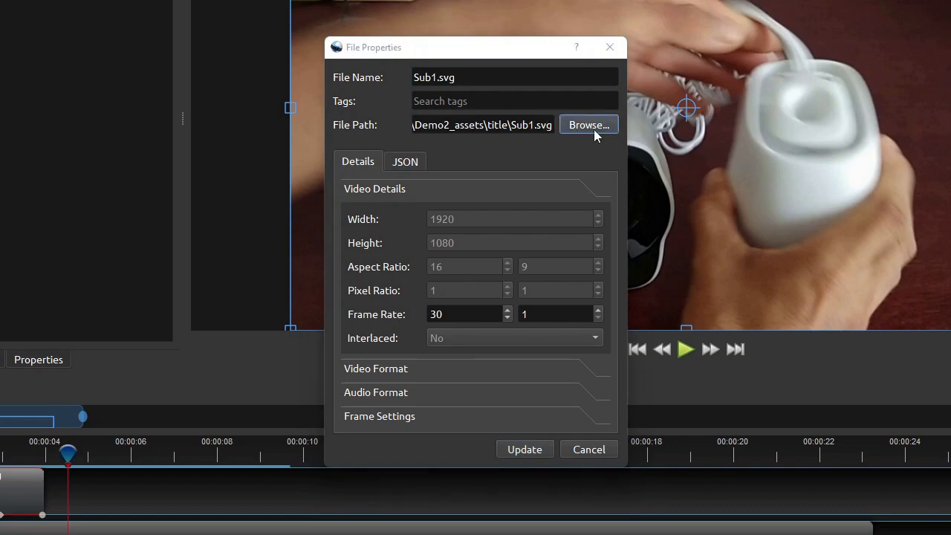
{"action": "left_click", "coordinate": [589, 124]}
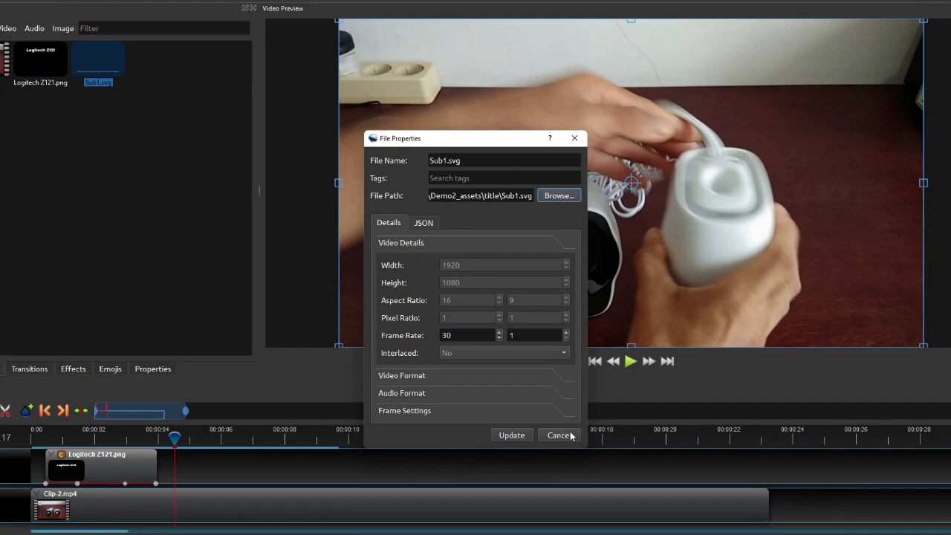
{"action": "left_click", "coordinate": [559, 435]}
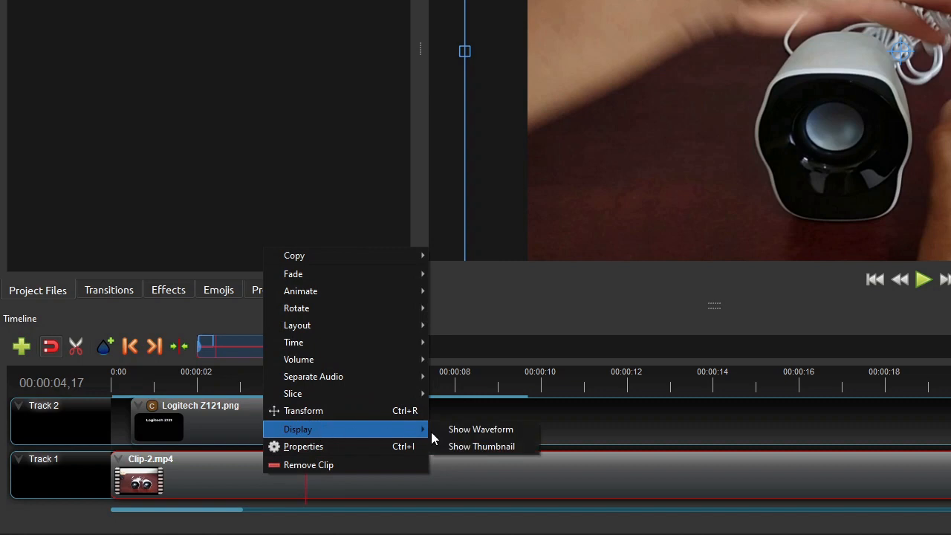
- Turn on Show Waveform for Clip-2.mp4 and move the playhead to about 6.6 seconds
{"action": "left_click", "coordinate": [480, 429]}
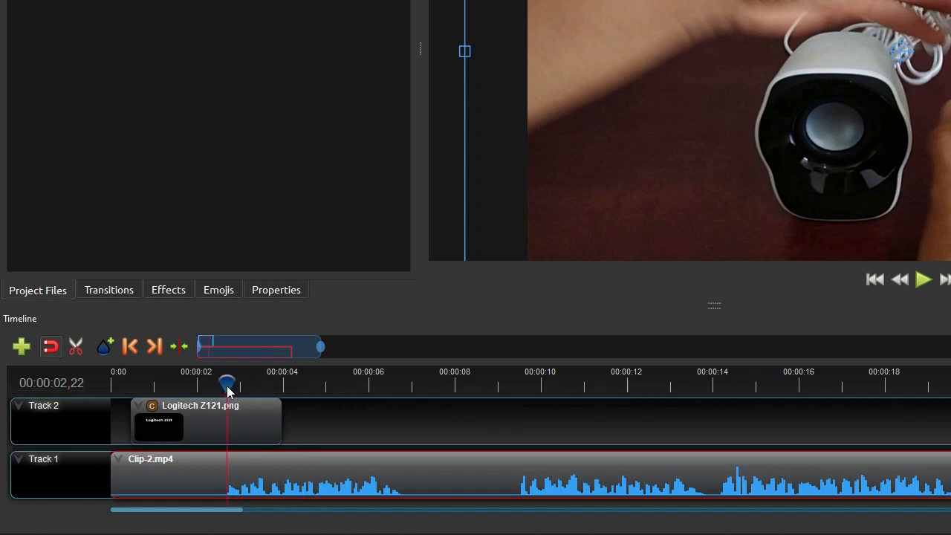
{"action": "left_click_drag", "start_coordinate": [227, 383], "coordinate": [396, 382]}
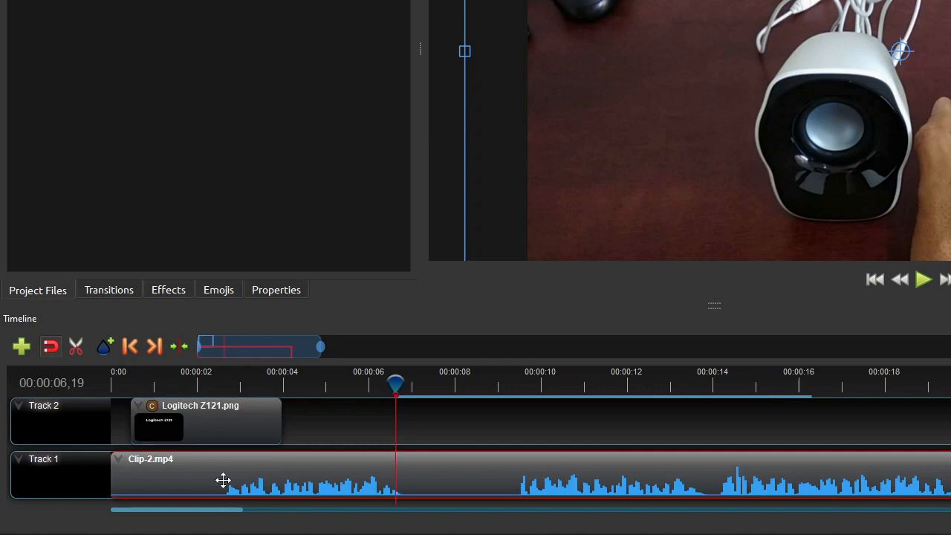
{"action": "mouse_move", "coordinate": [245, 399]}
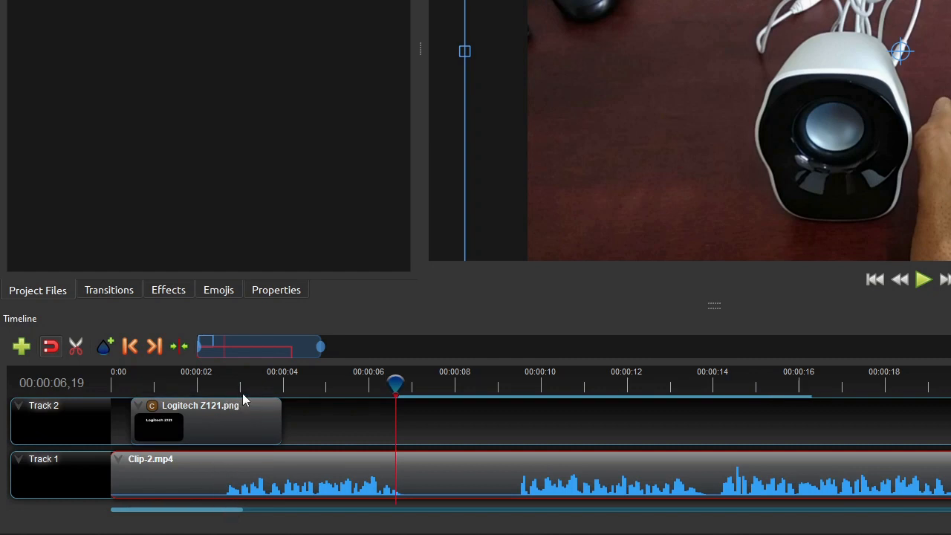
- Add Track 3 above Track 2 and drop Sub1.svg onto it at about 2.7 seconds
{"action": "right_click", "coordinate": [63, 420]}
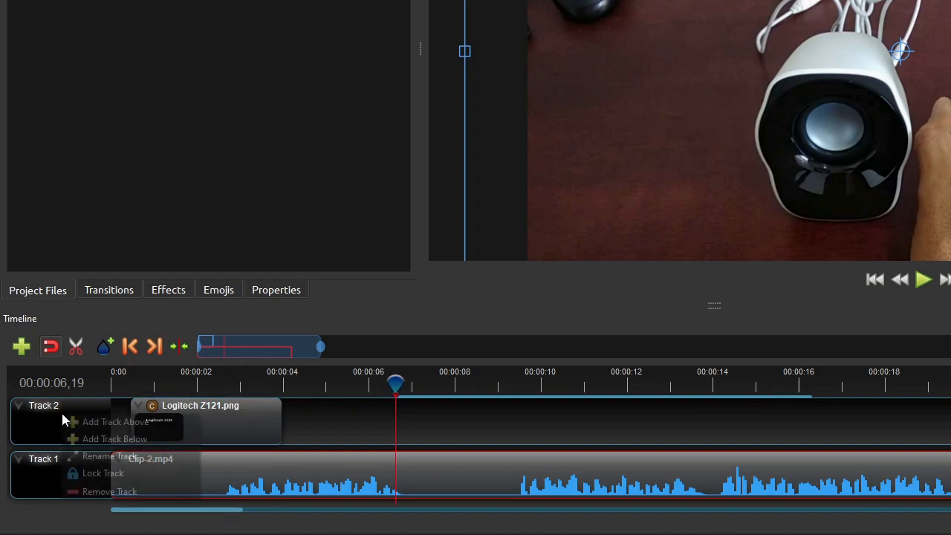
{"action": "left_click", "coordinate": [114, 421]}
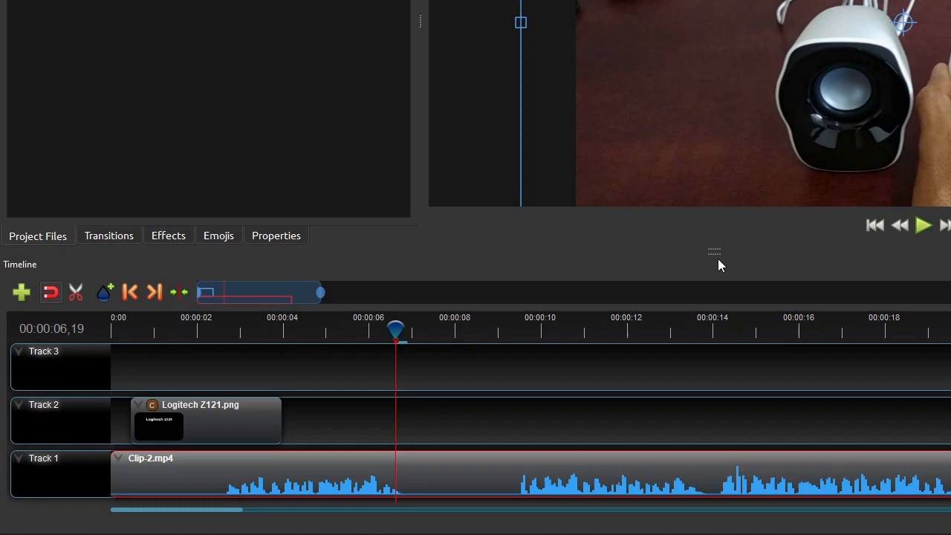
{"action": "left_click_drag", "start_coordinate": [396, 329], "coordinate": [225, 329]}
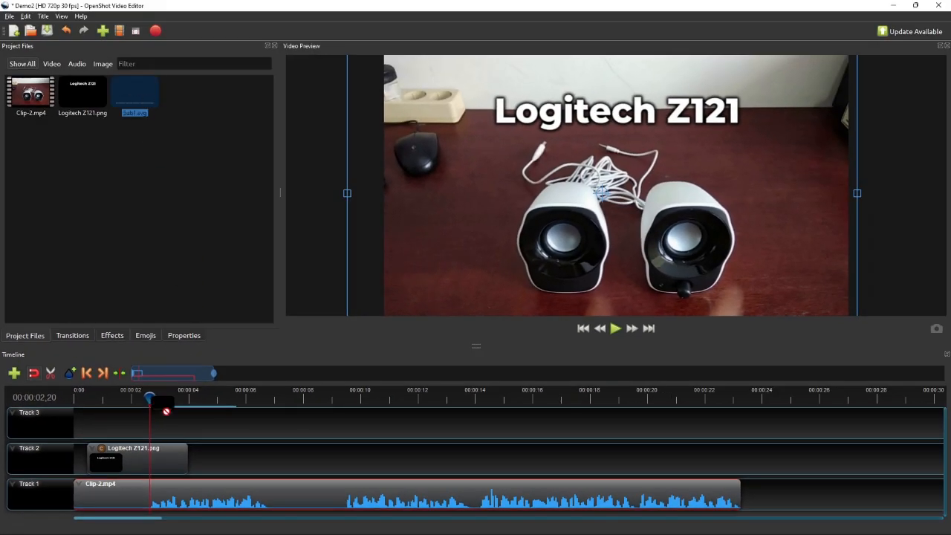
{"action": "left_click_drag", "start_coordinate": [135, 93], "coordinate": [293, 424]}
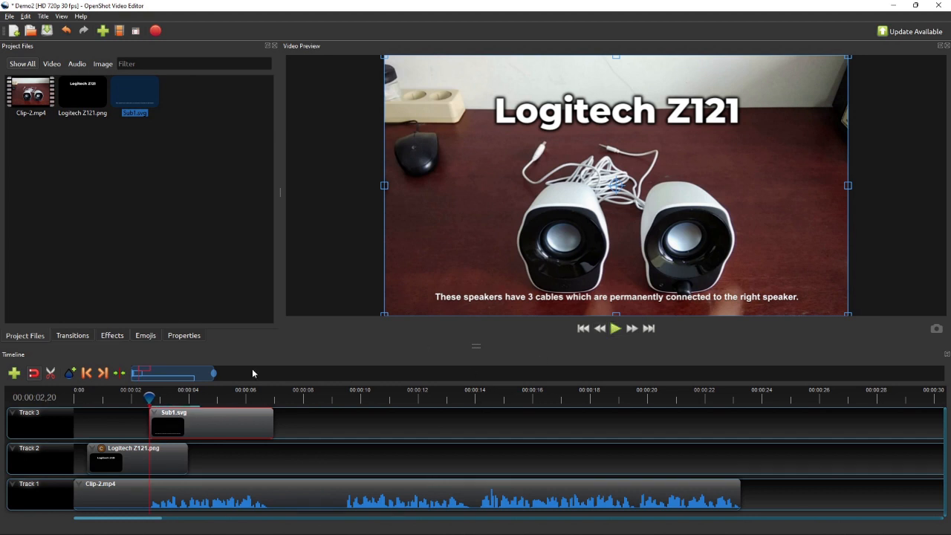
{"action": "left_click", "coordinate": [615, 328]}
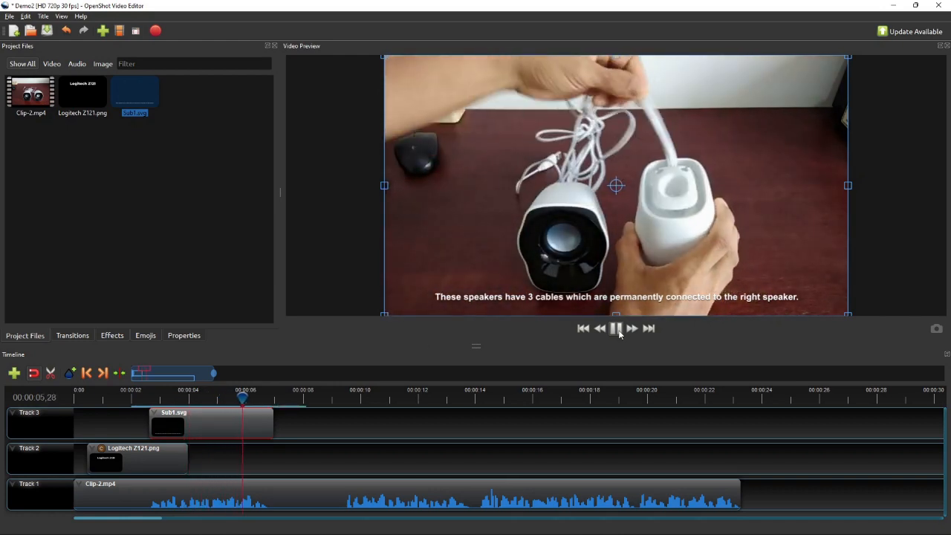
{"action": "left_click", "coordinate": [616, 329]}
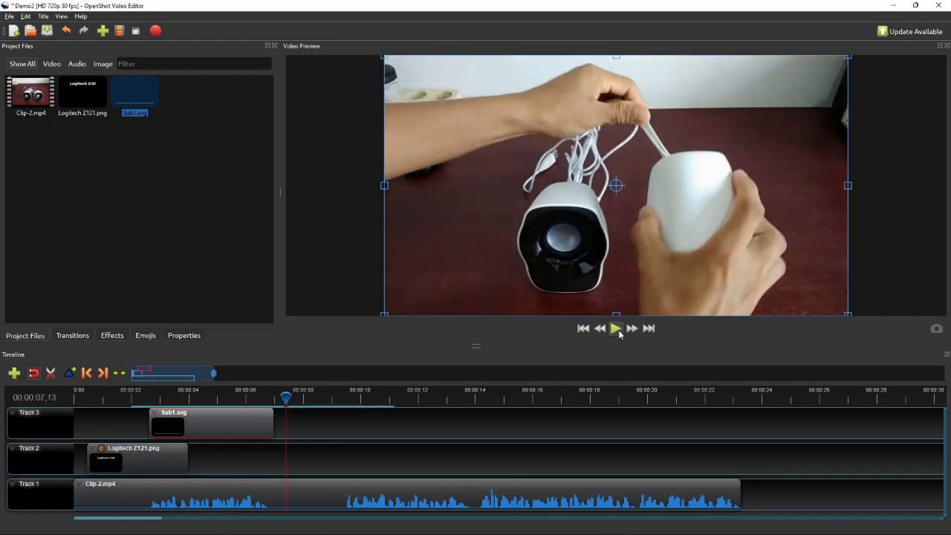
{"action": "left_click", "coordinate": [615, 328]}
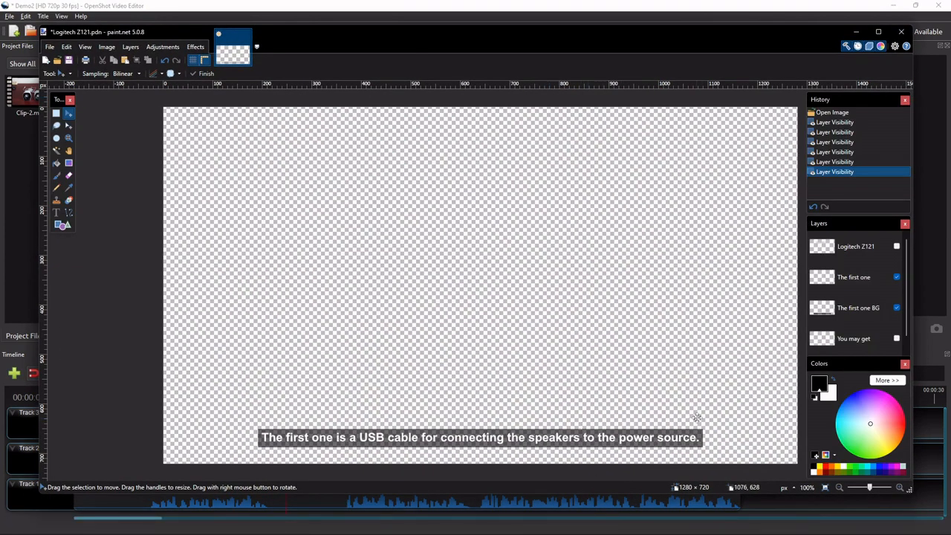
{"action": "mouse_move", "coordinate": [379, 327]}
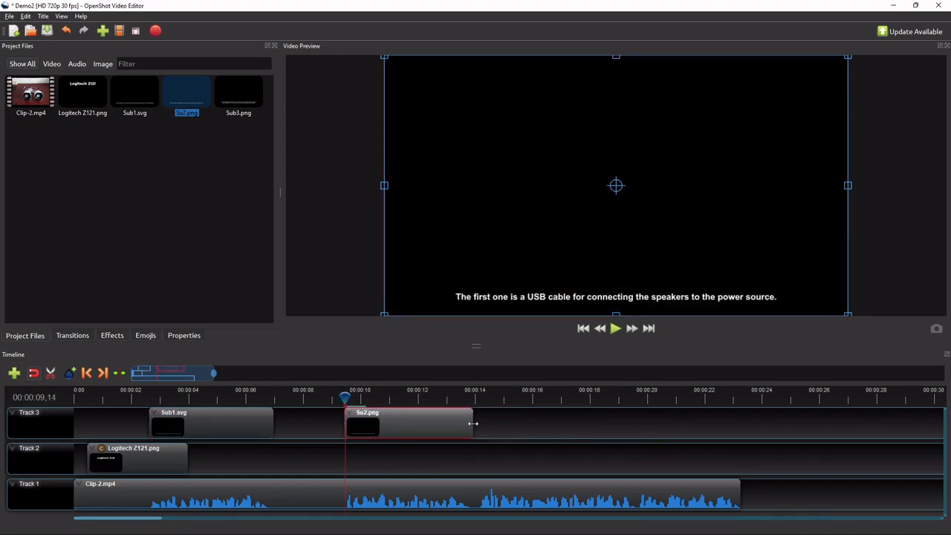
- Select the imported Sub3.png subtitle image in Project Files
{"action": "left_click", "coordinate": [237, 92]}
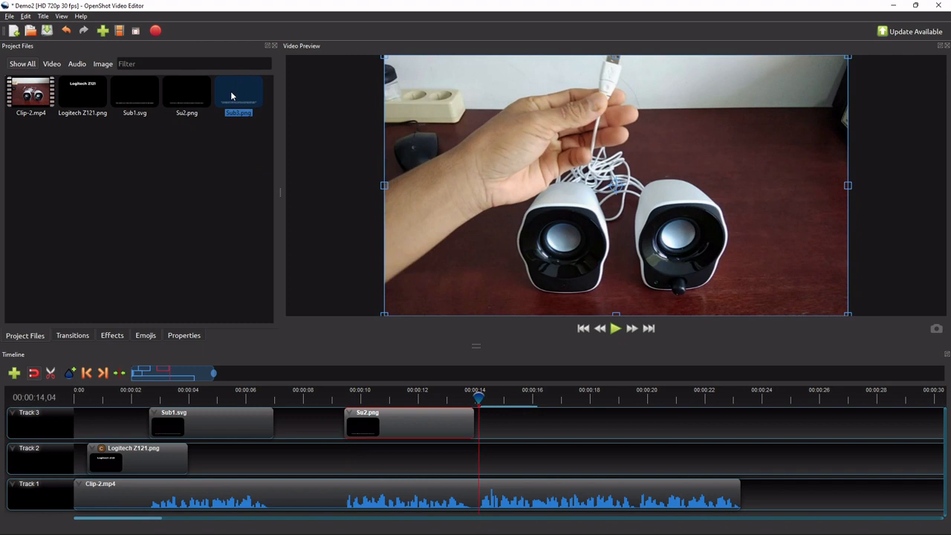